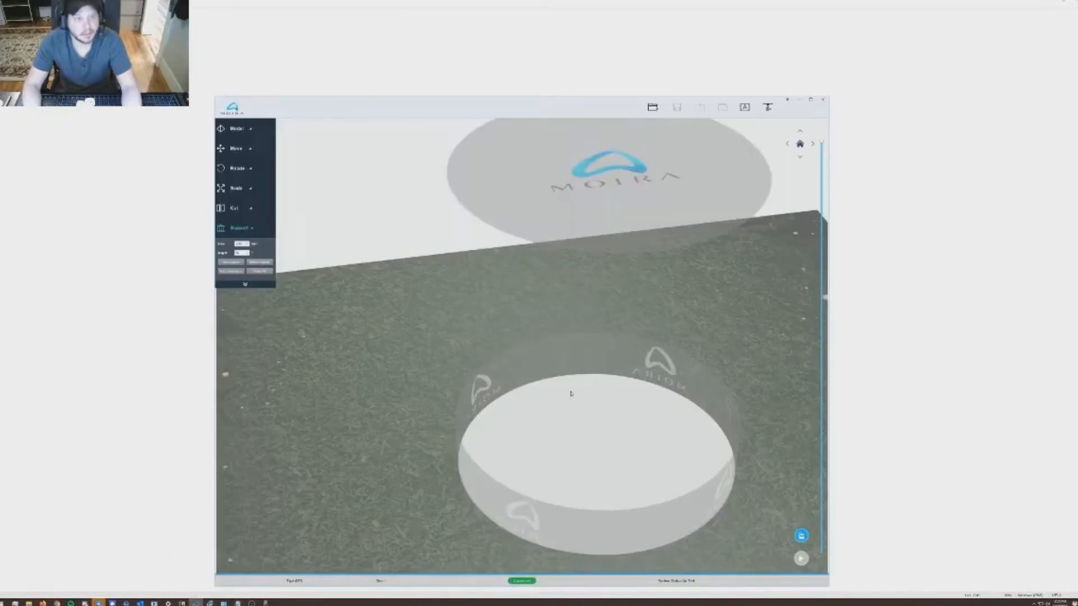
pyautogui.moveTo(571, 350)
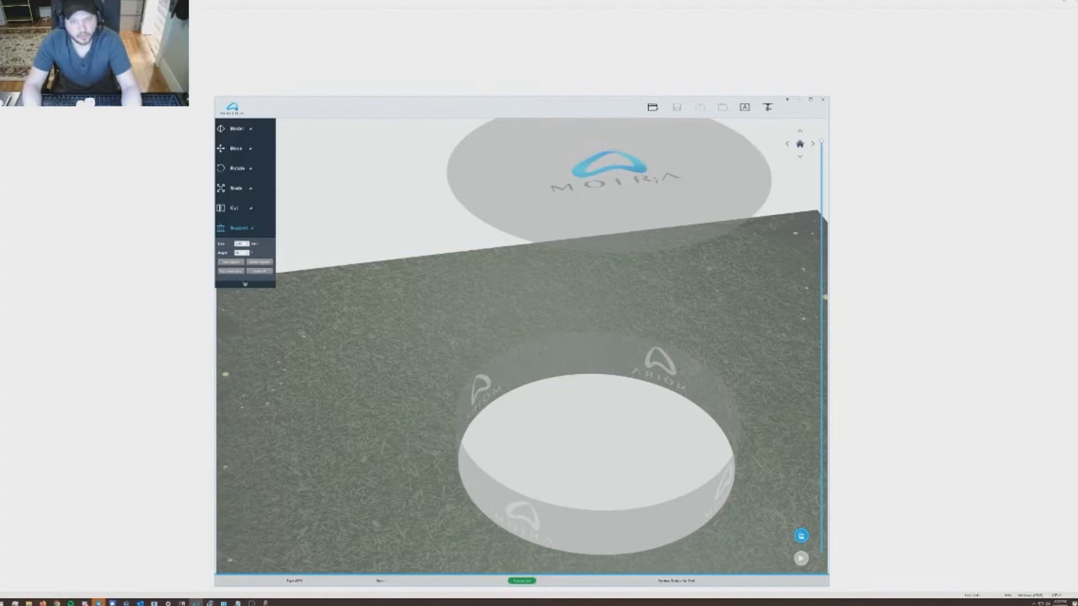
# Import the headphone holder STL onto the build plate and expand its Scale panel
pyautogui.click(743, 107)
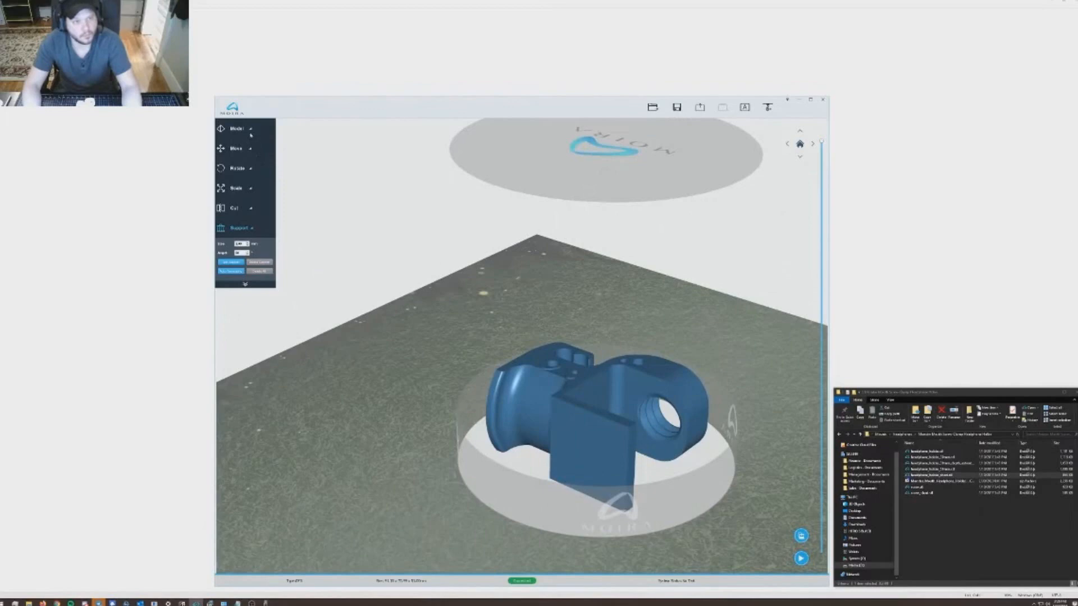
pyautogui.click(236, 129)
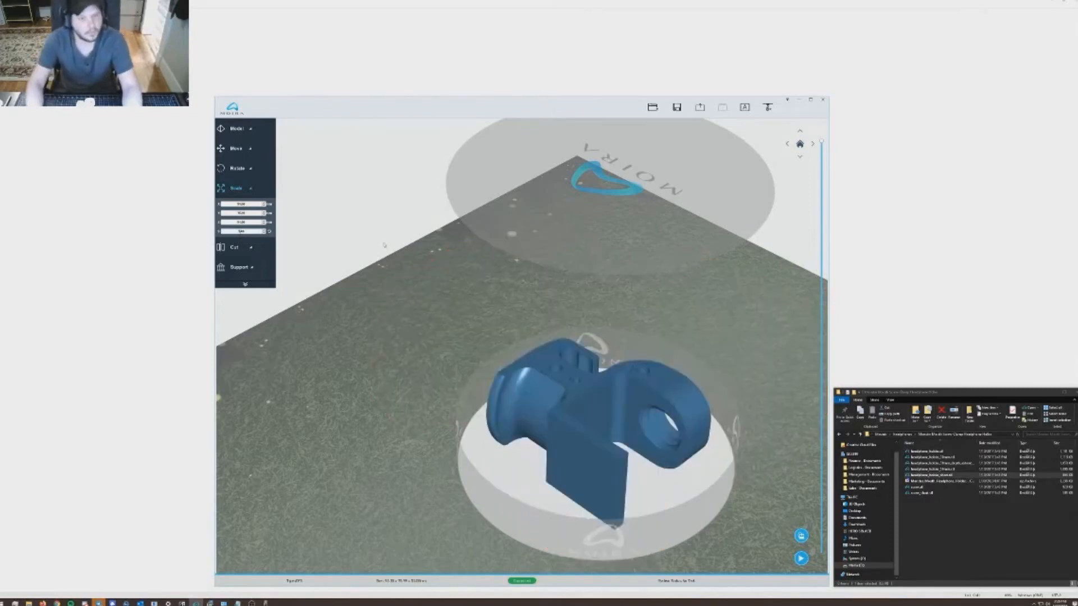
pyautogui.click(237, 148)
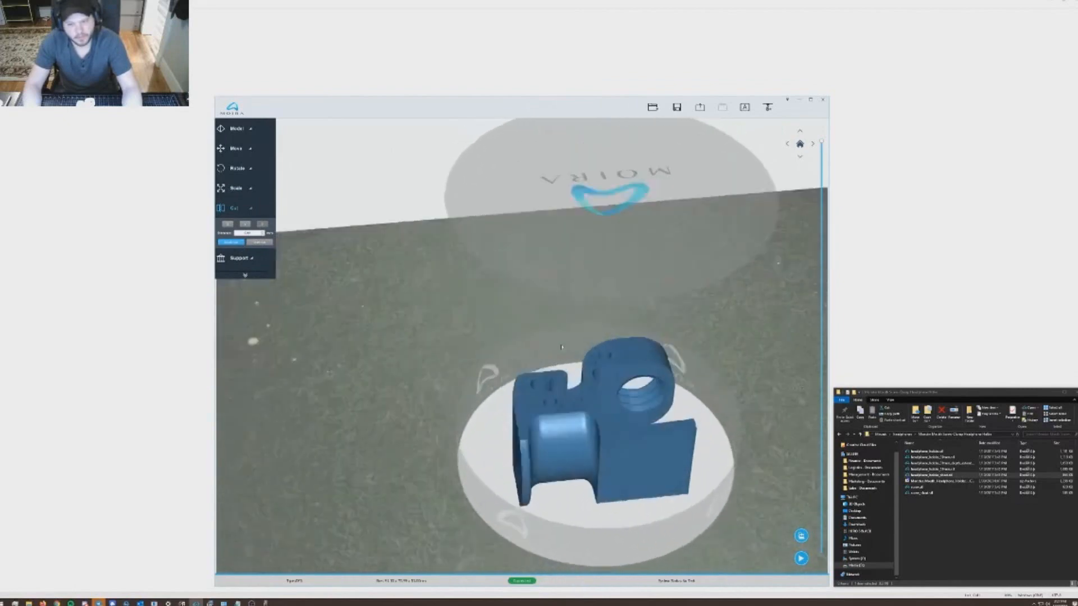
pyautogui.moveTo(563, 344); pyautogui.dragTo(564, 427)
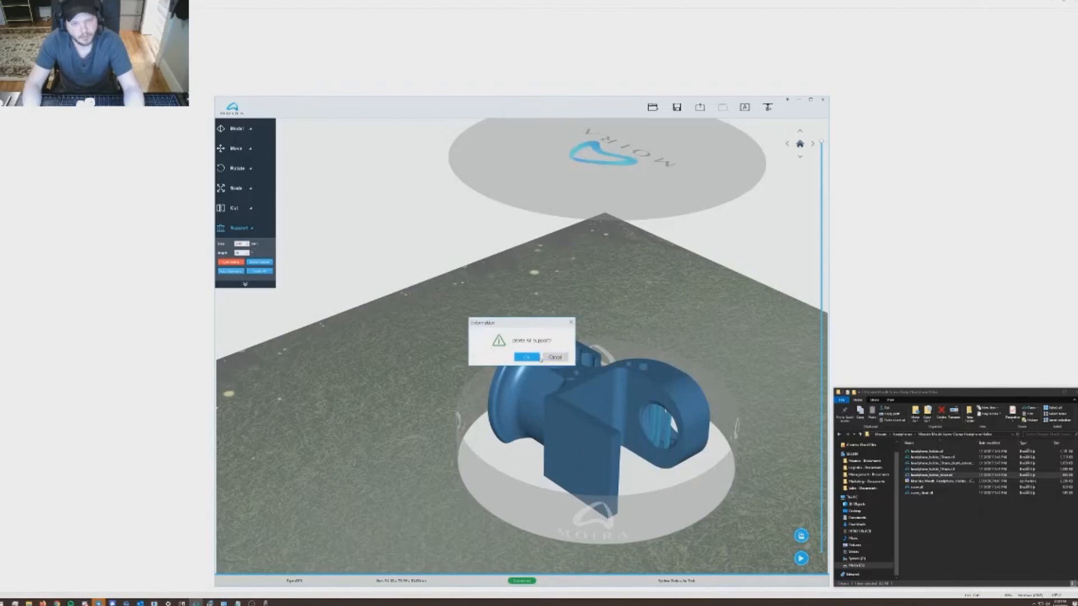
# Confirm auto-creating supports for the whole headphone holder
pyautogui.click(524, 357)
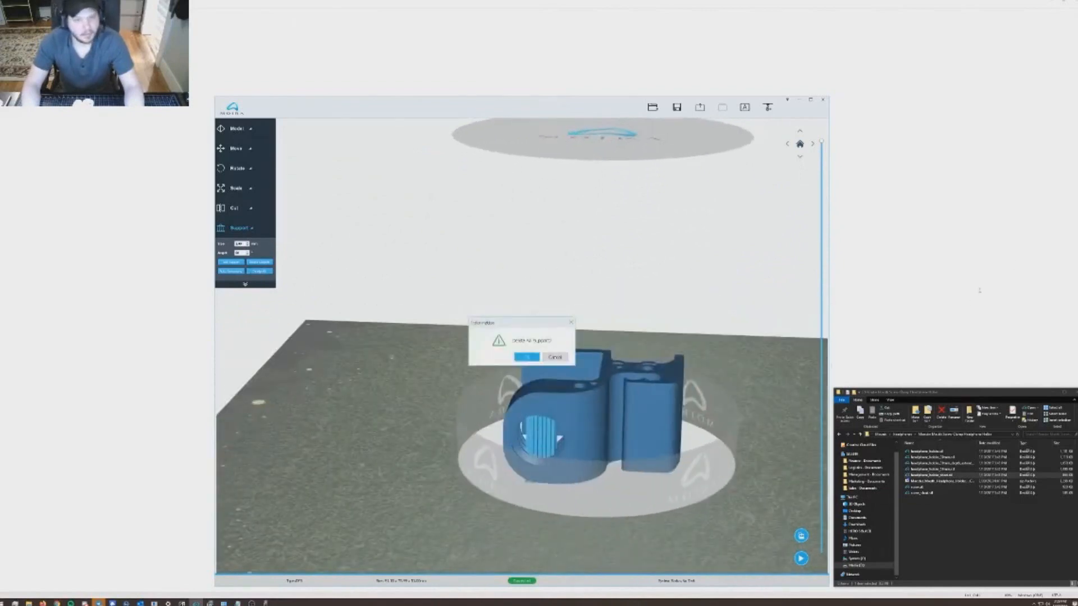
# Accept the generated supports so the printer Setting window can follow
pyautogui.click(524, 357)
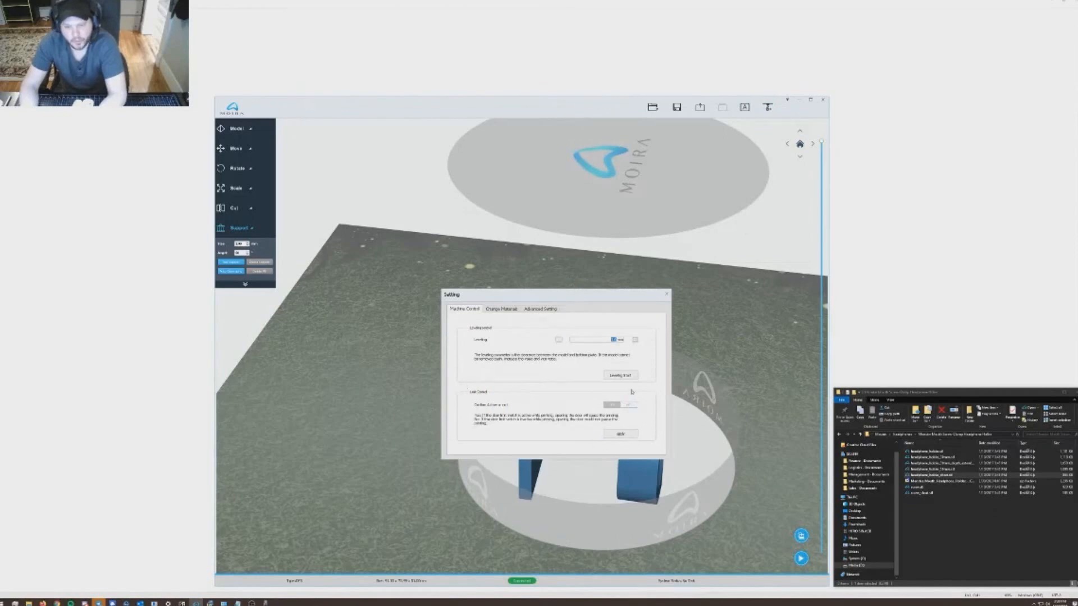
# Show the Change Material section with its feed and eject material choices
pyautogui.click(501, 308)
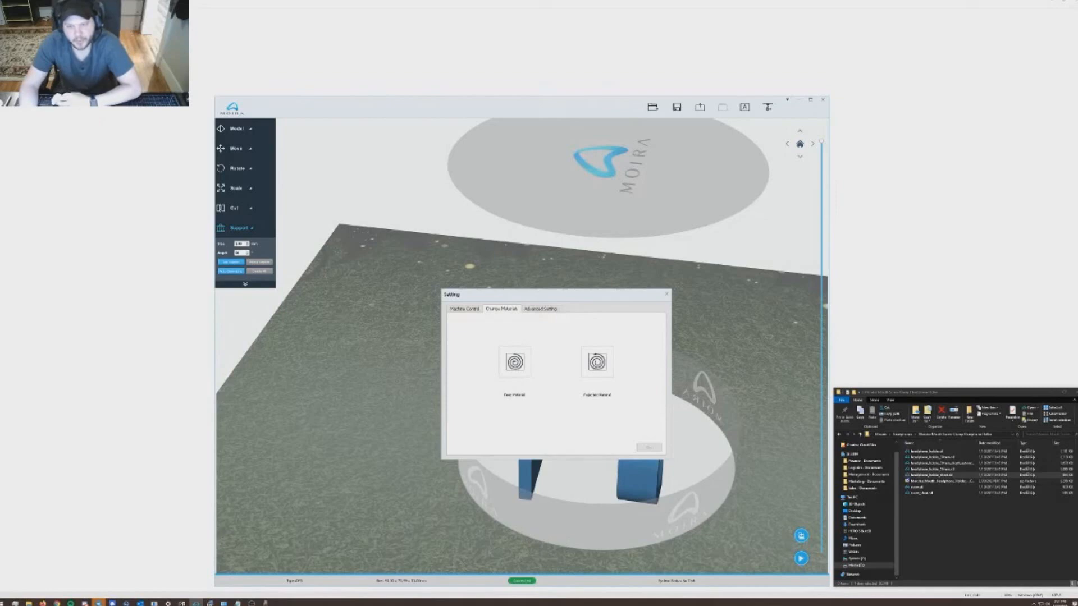
pyautogui.moveTo(610, 342)
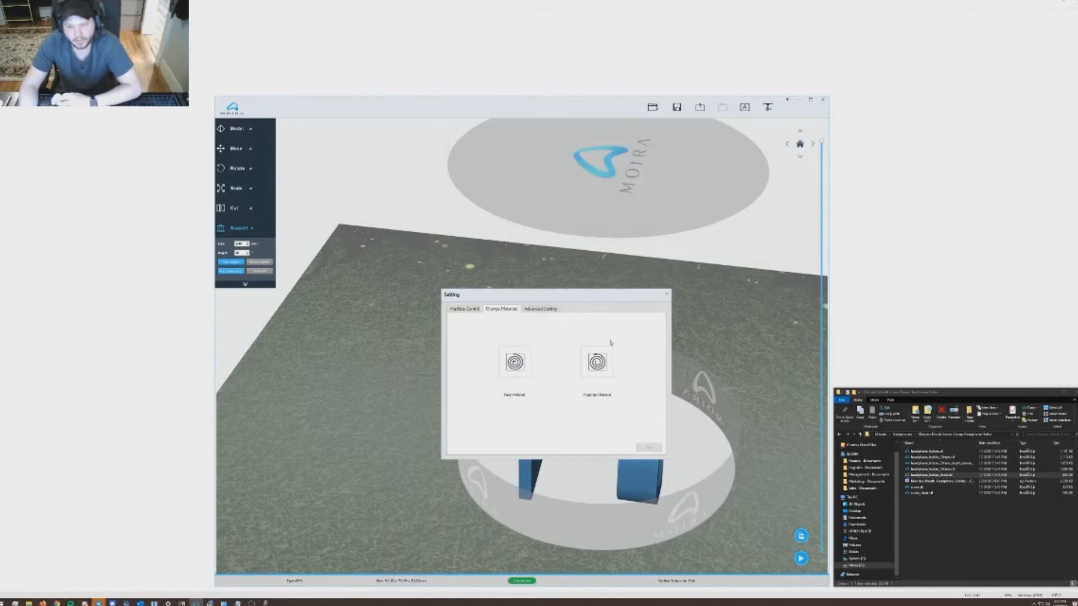
pyautogui.moveTo(576, 389)
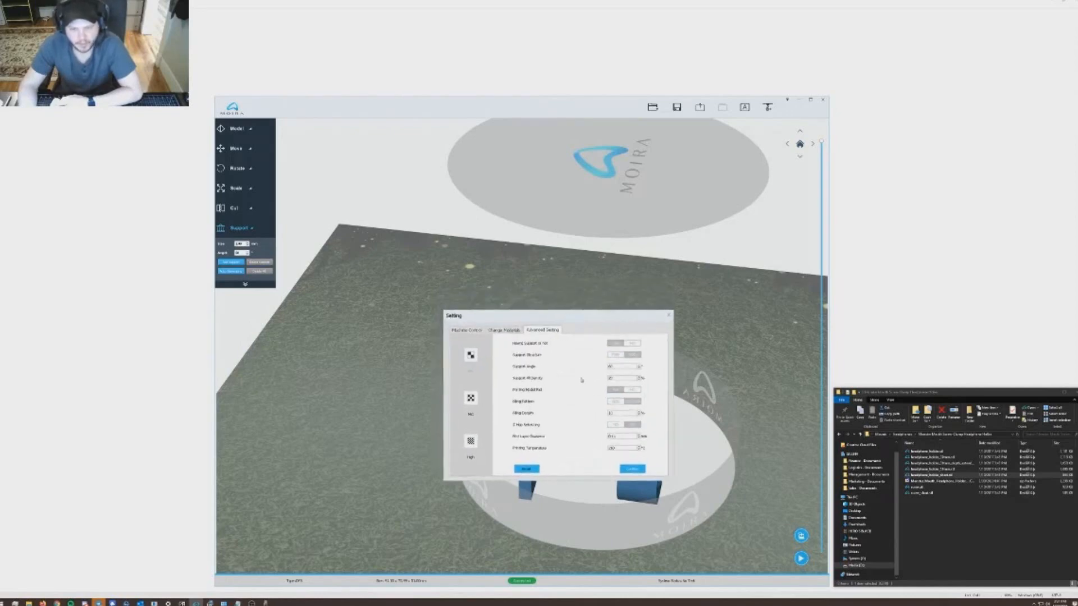
# Set the Advanced Setting support and ring/brim pad options for the holder
pyautogui.click(631, 354)
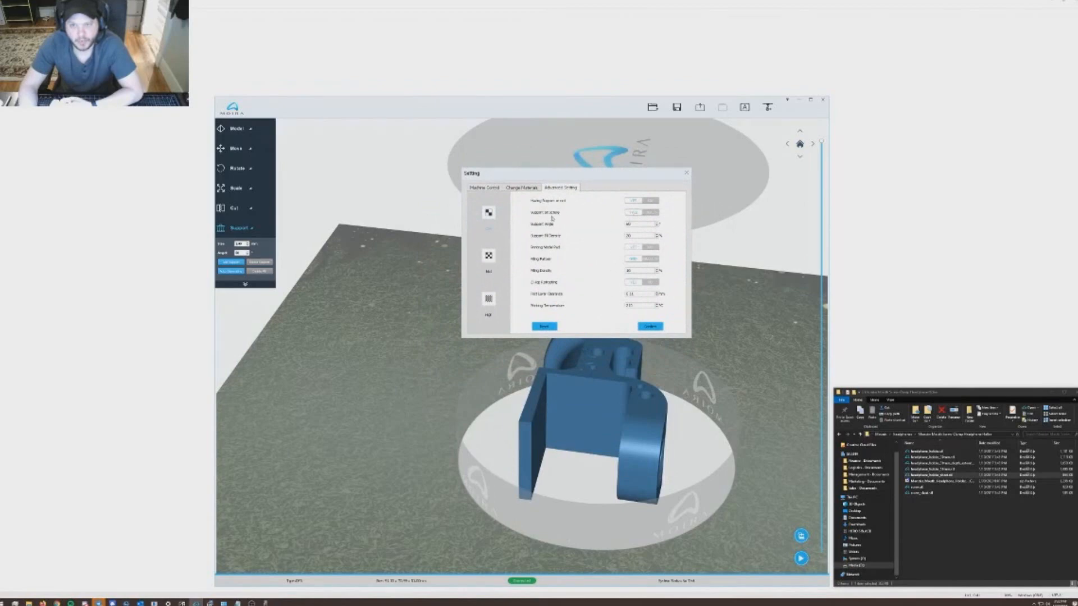
pyautogui.moveTo(661, 227)
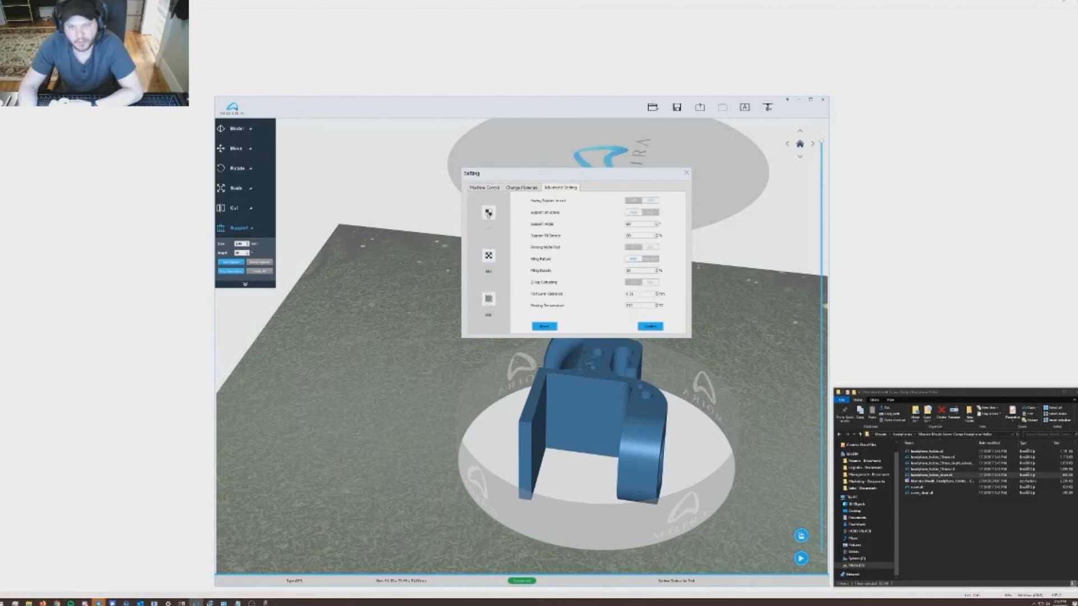
pyautogui.click(489, 214)
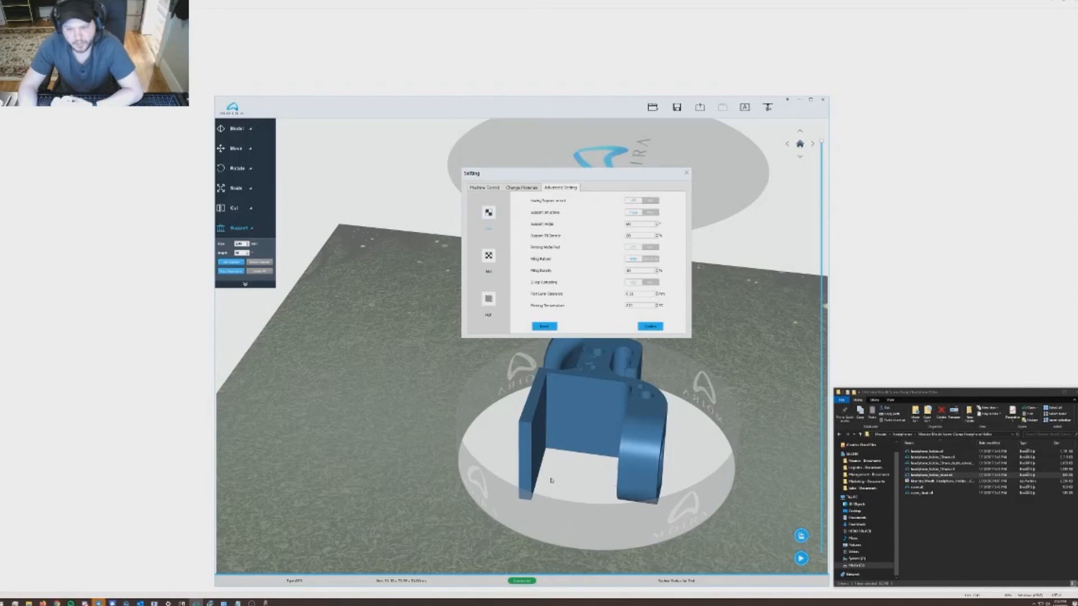
pyautogui.moveTo(540, 482)
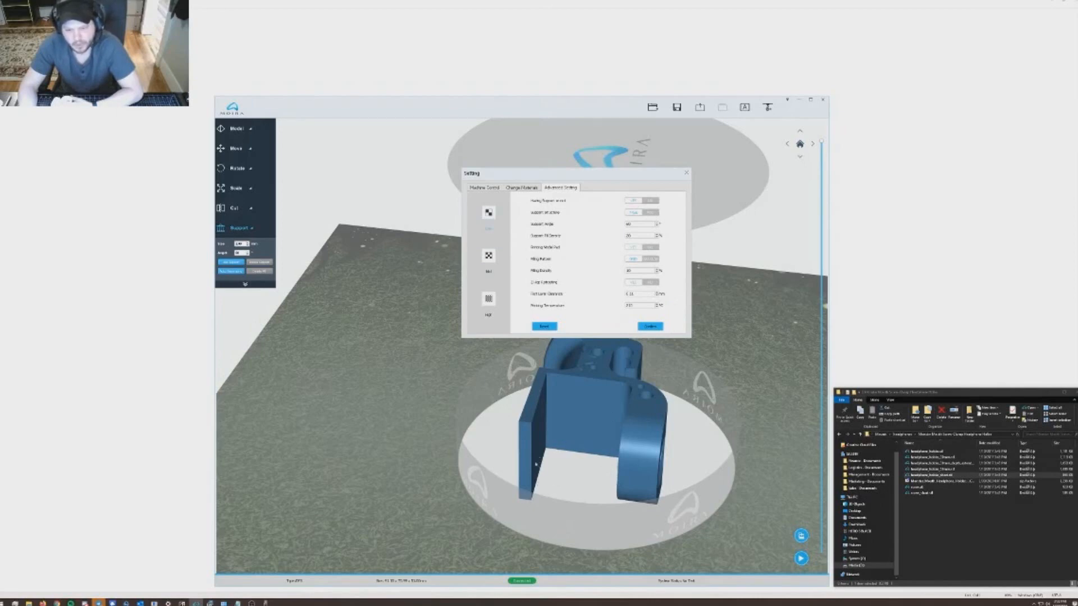
pyautogui.moveTo(596, 297)
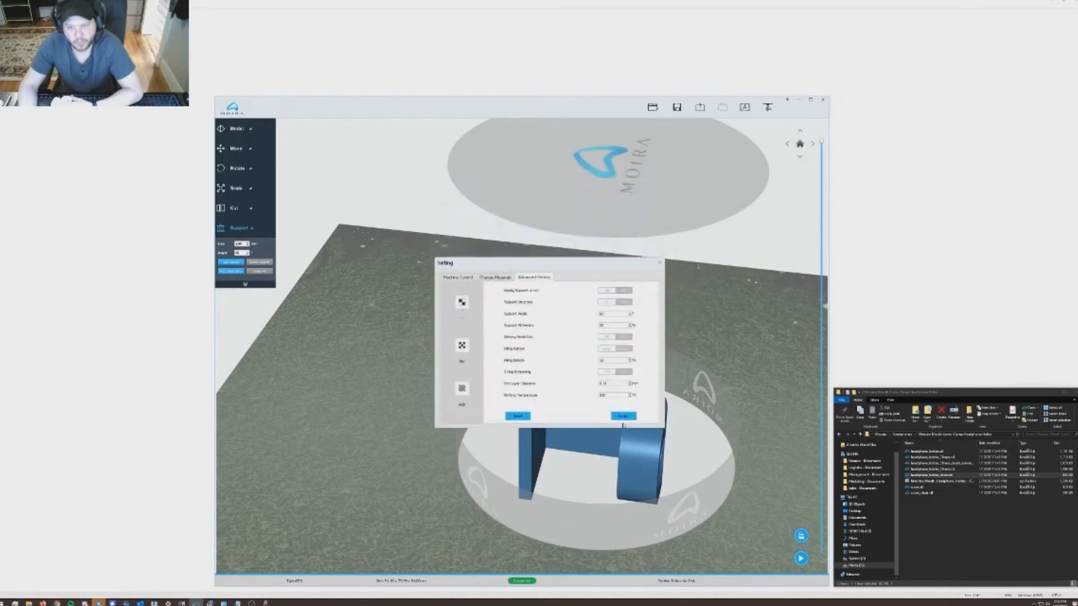
# Confirm the settings to slice the holder and agree to send the print file
pyautogui.click(622, 415)
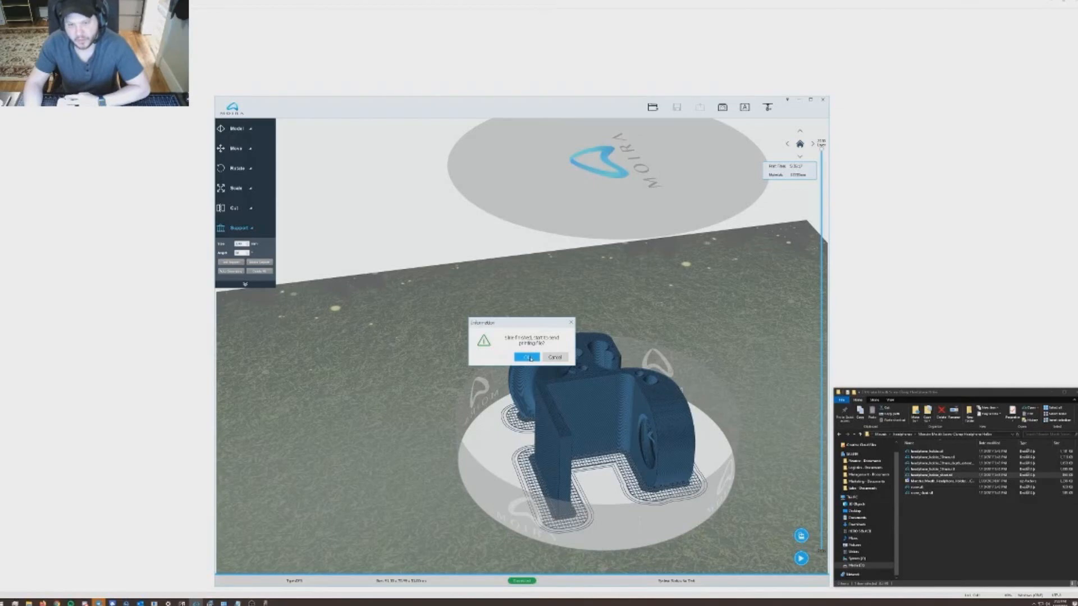
pyautogui.click(527, 357)
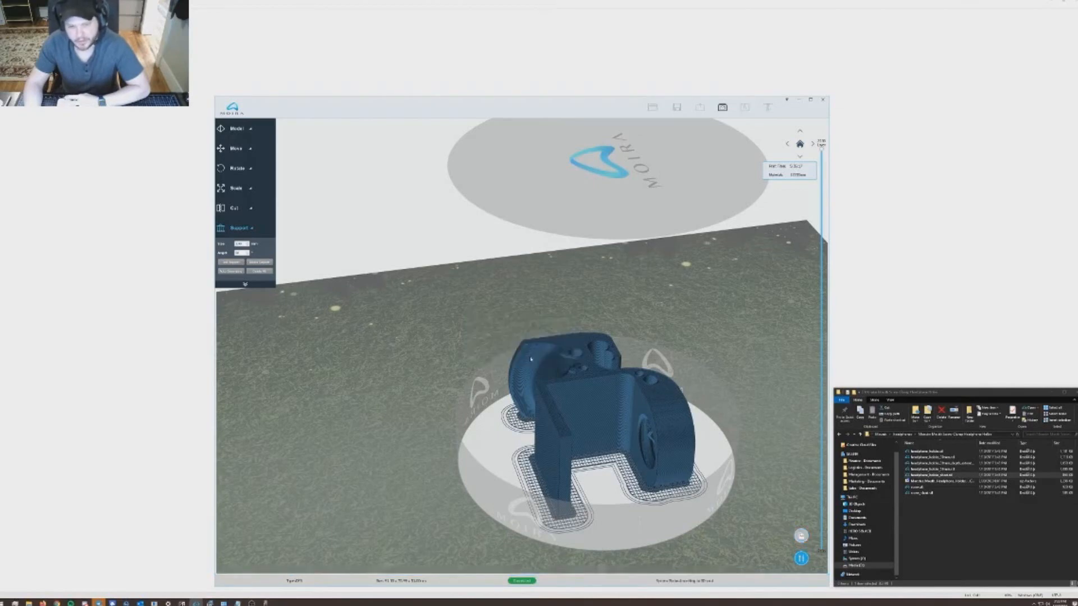
pyautogui.moveTo(662, 461)
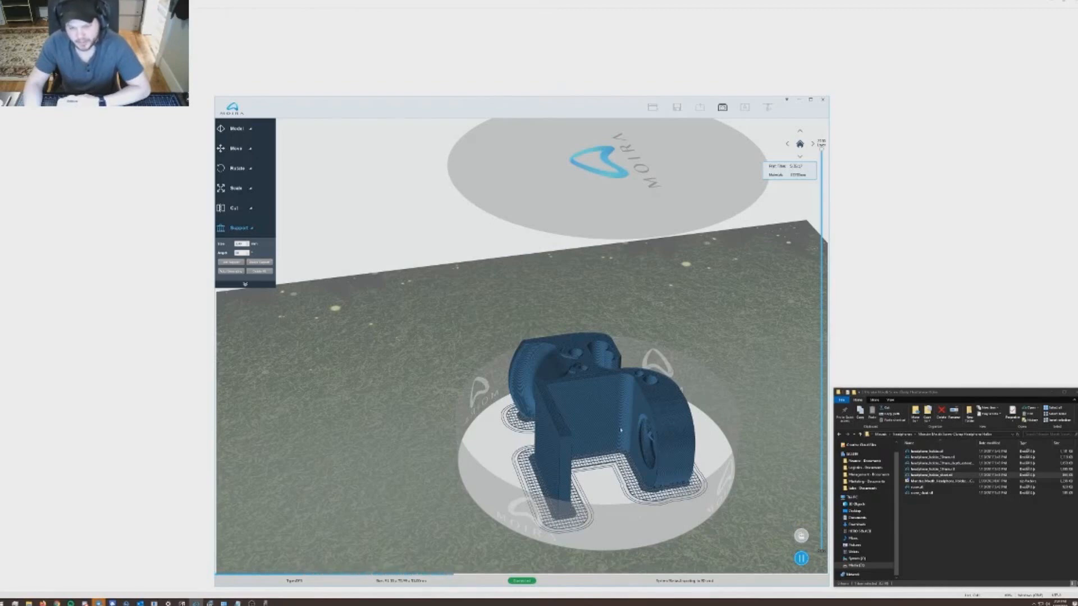
# Stop the print job just sent, leaving the model with brim pads on the plate
pyautogui.moveTo(619, 426); pyautogui.dragTo(495, 423)
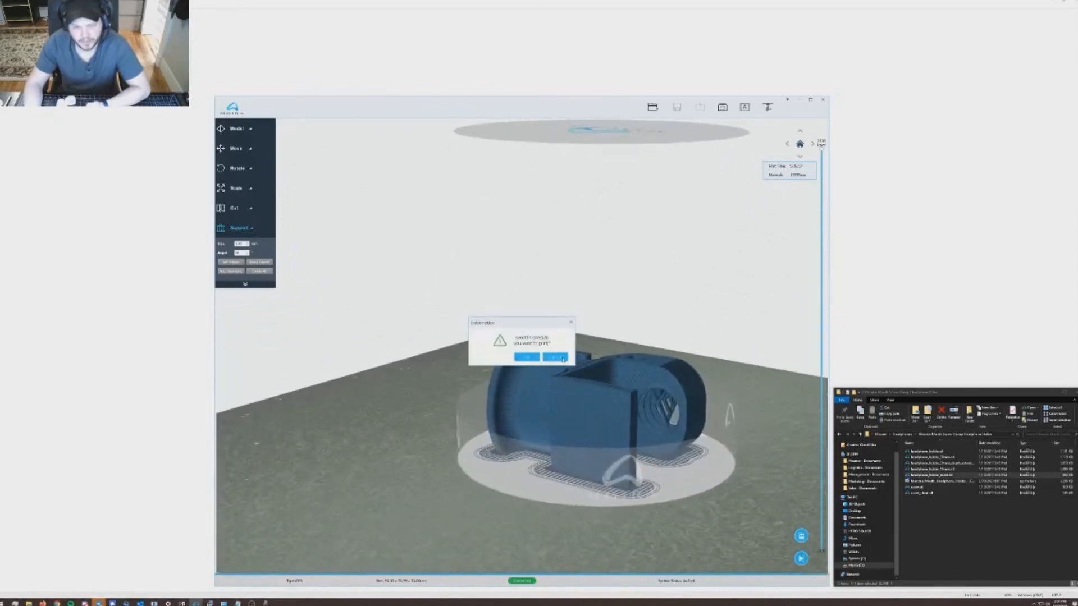
pyautogui.click(562, 357)
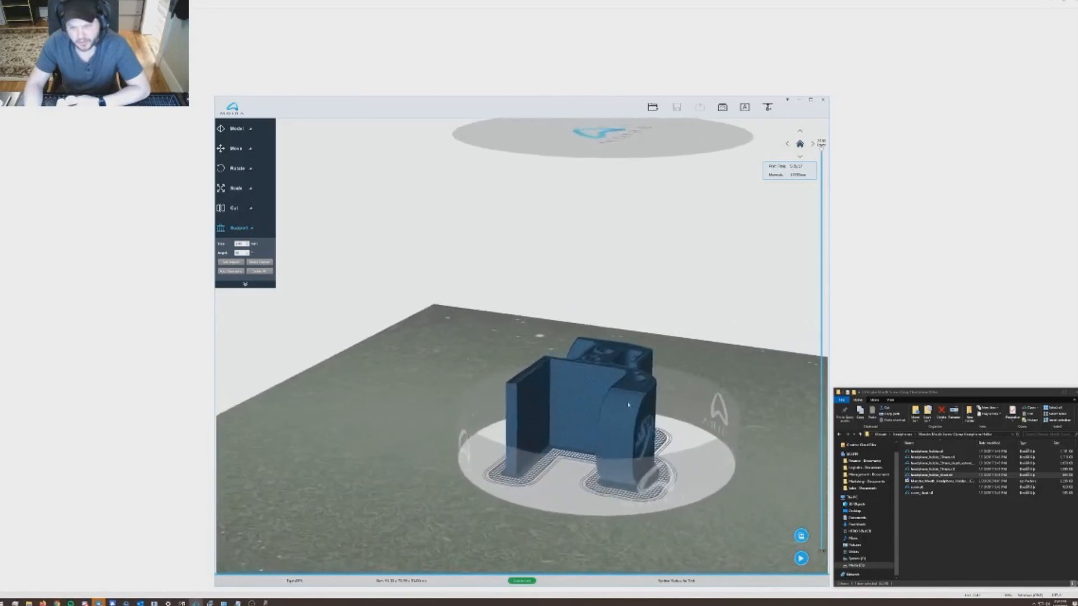